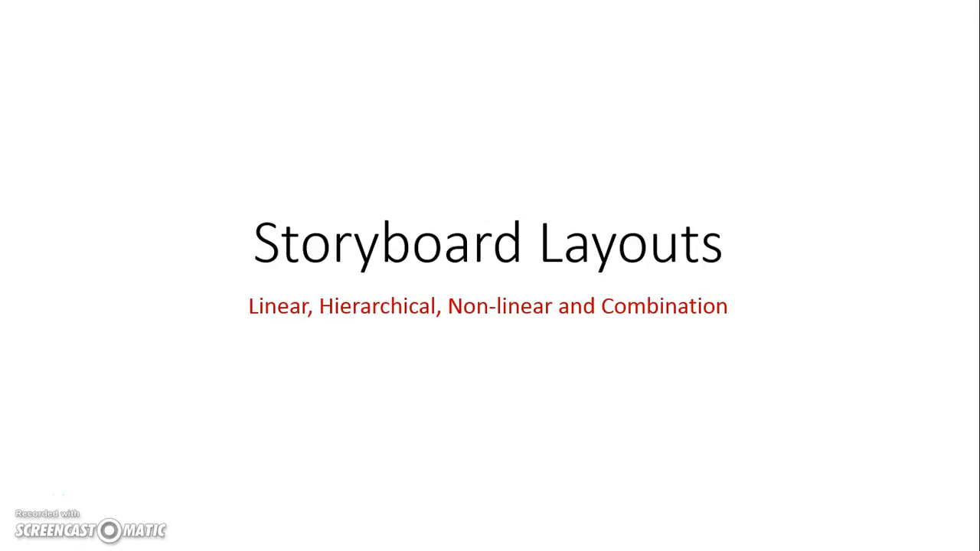
Advance the slideshow through the Linear Layout slide to the Hierarchical Layout slide.
key("Right")
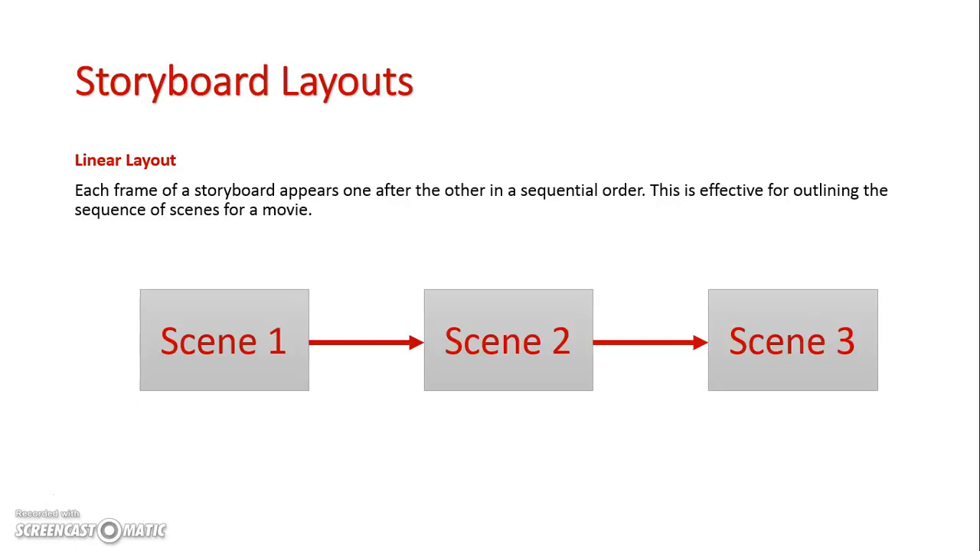
key("right")
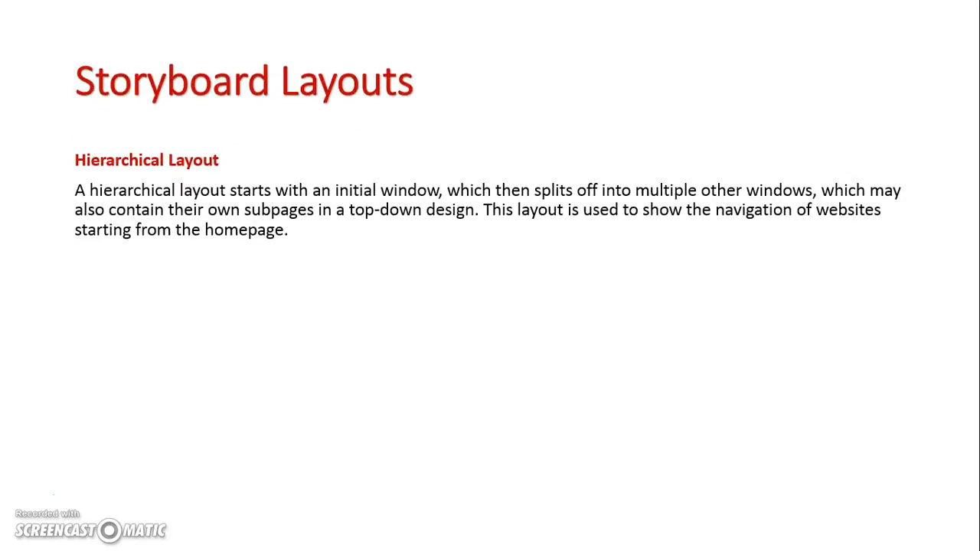